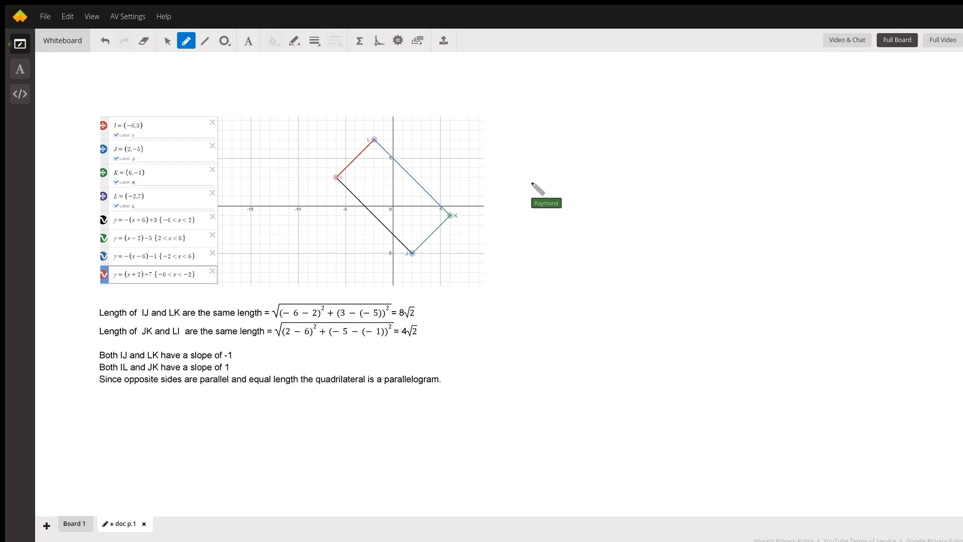
mouse_move(574, 193)
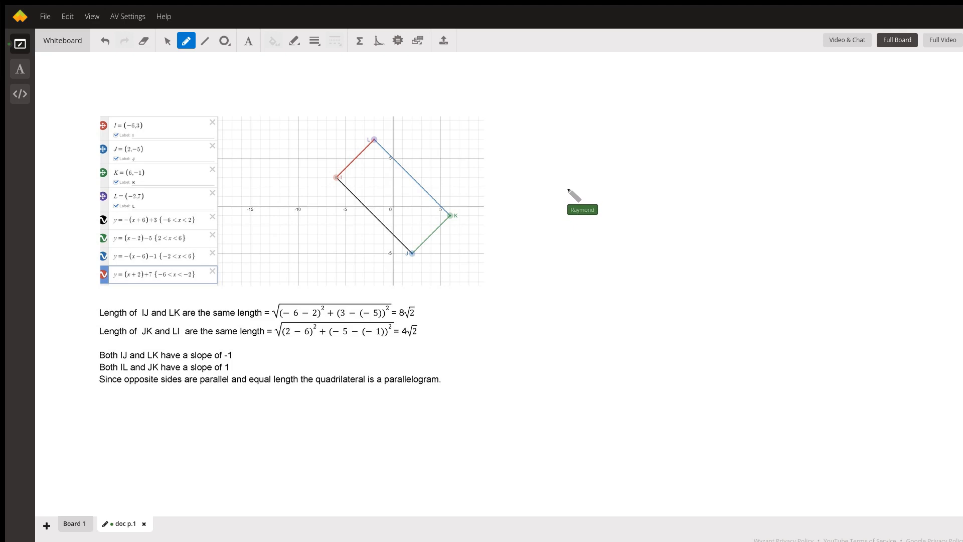
mouse_move(571, 194)
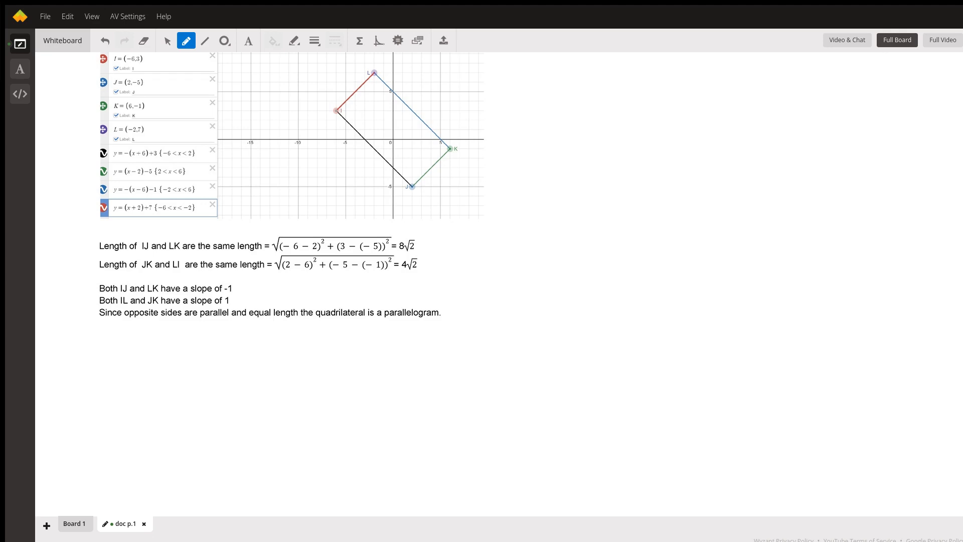
mouse_move(593, 197)
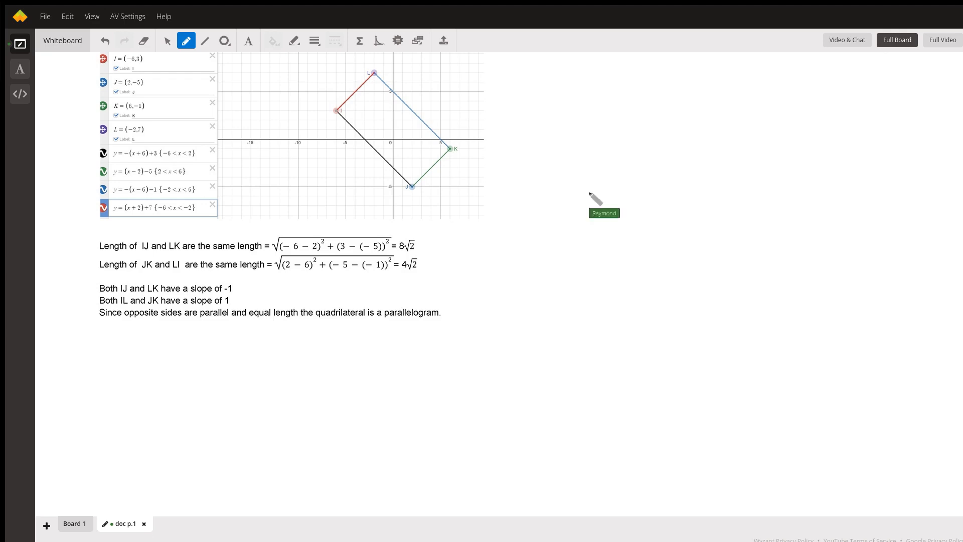
mouse_move(683, 222)
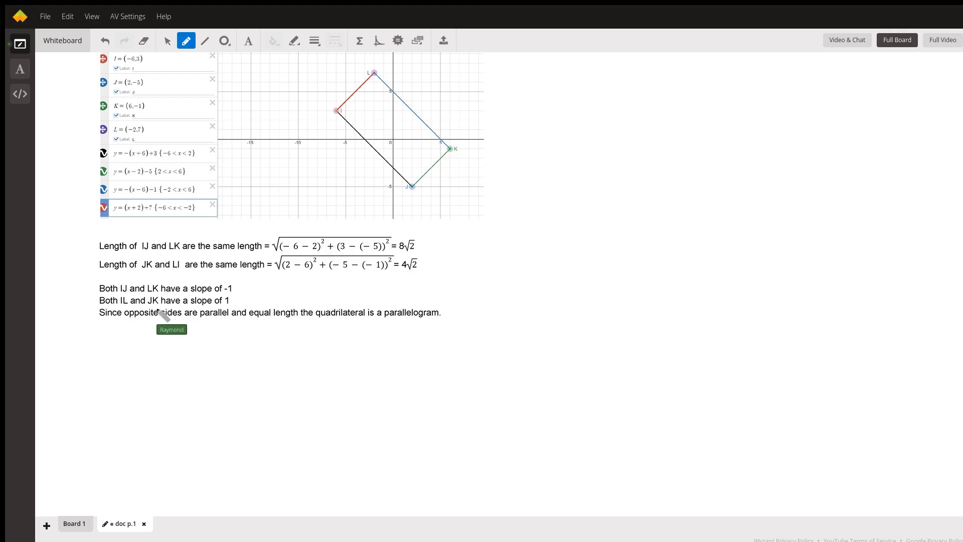
mouse_move(481, 149)
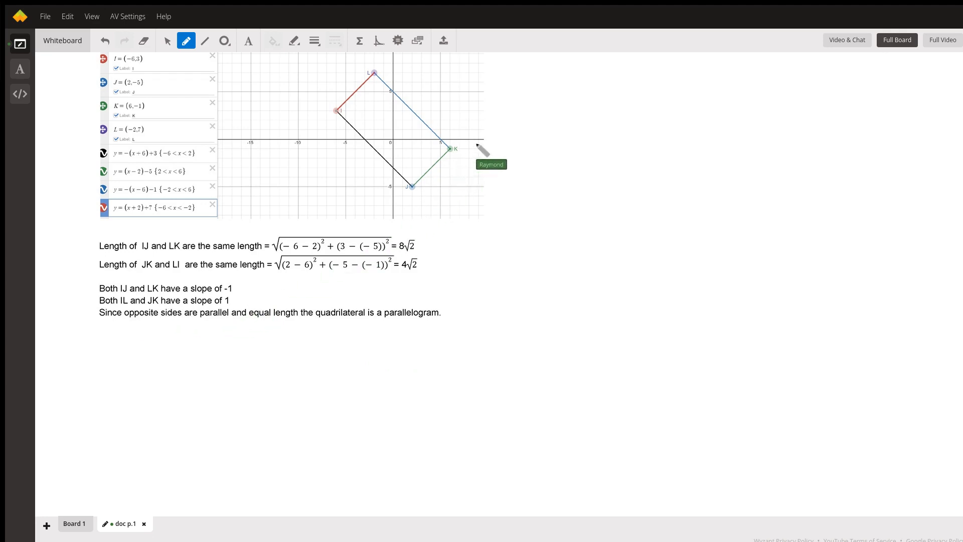
mouse_move(611, 229)
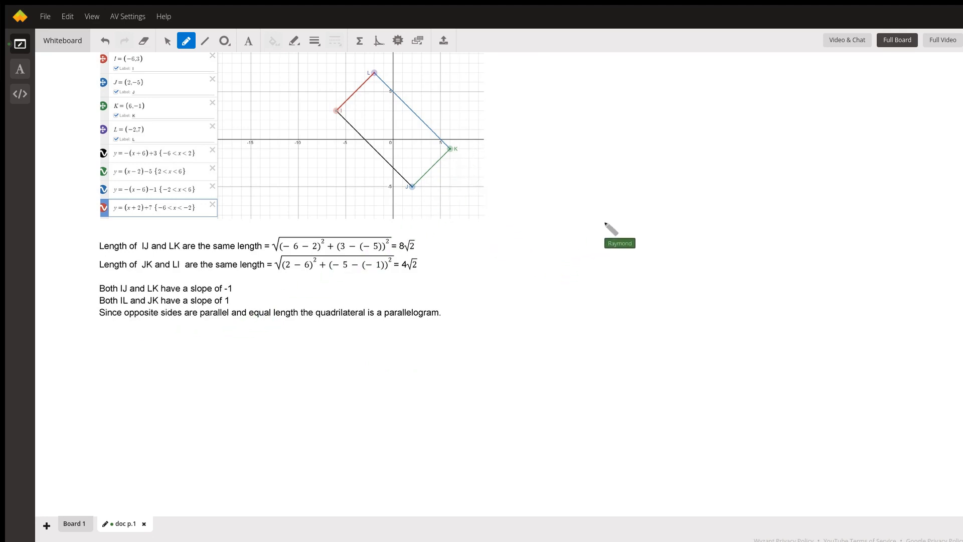
mouse_move(593, 180)
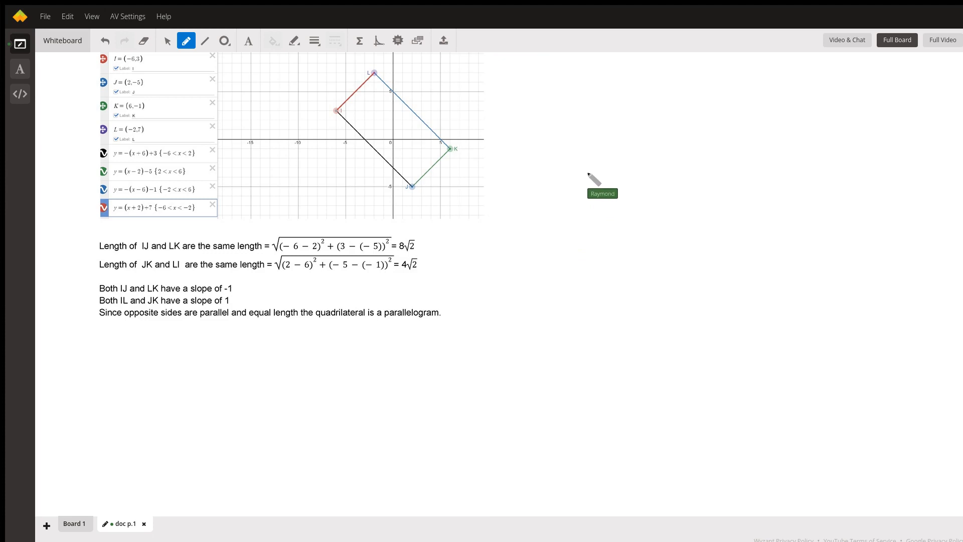